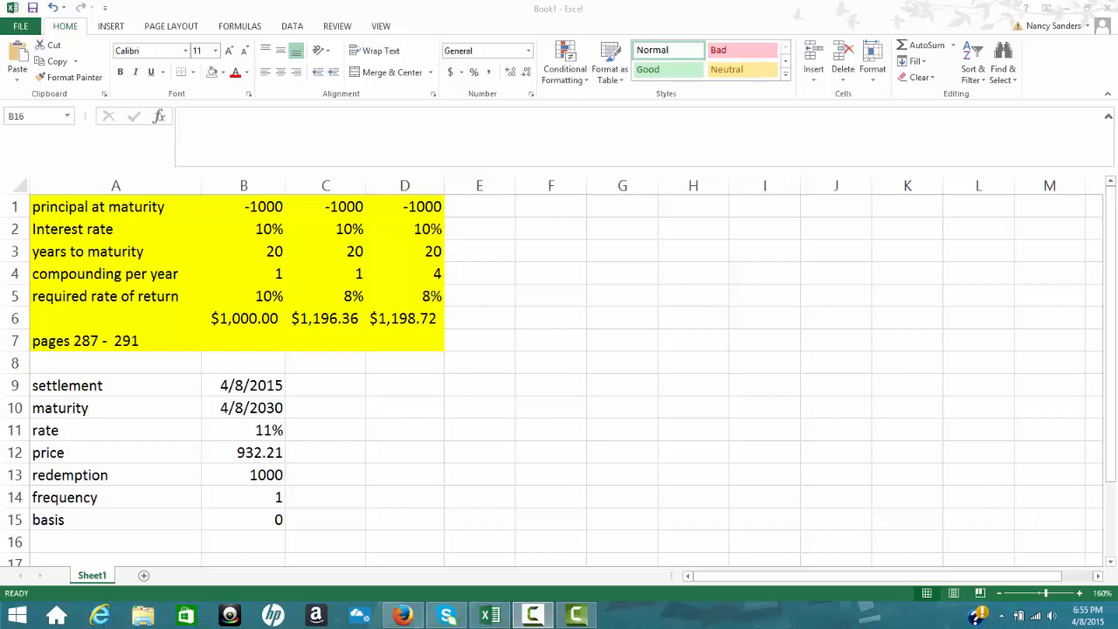
mouse_move(248, 367)
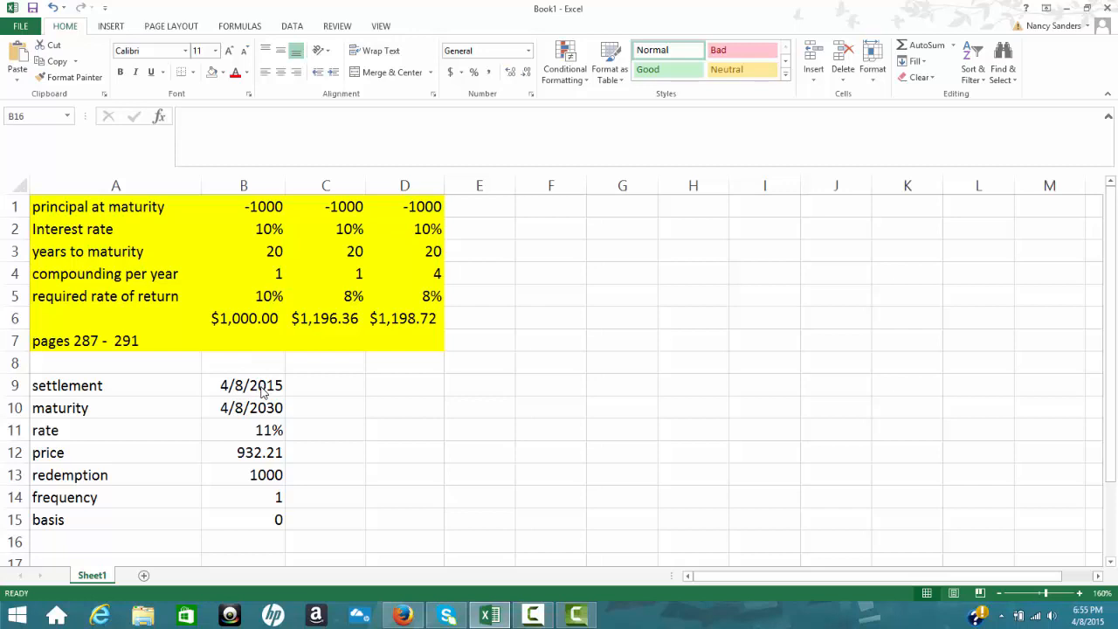
Step: Review the bond's settlement date, rate, price and frequency inputs before building the formula
click(252, 386)
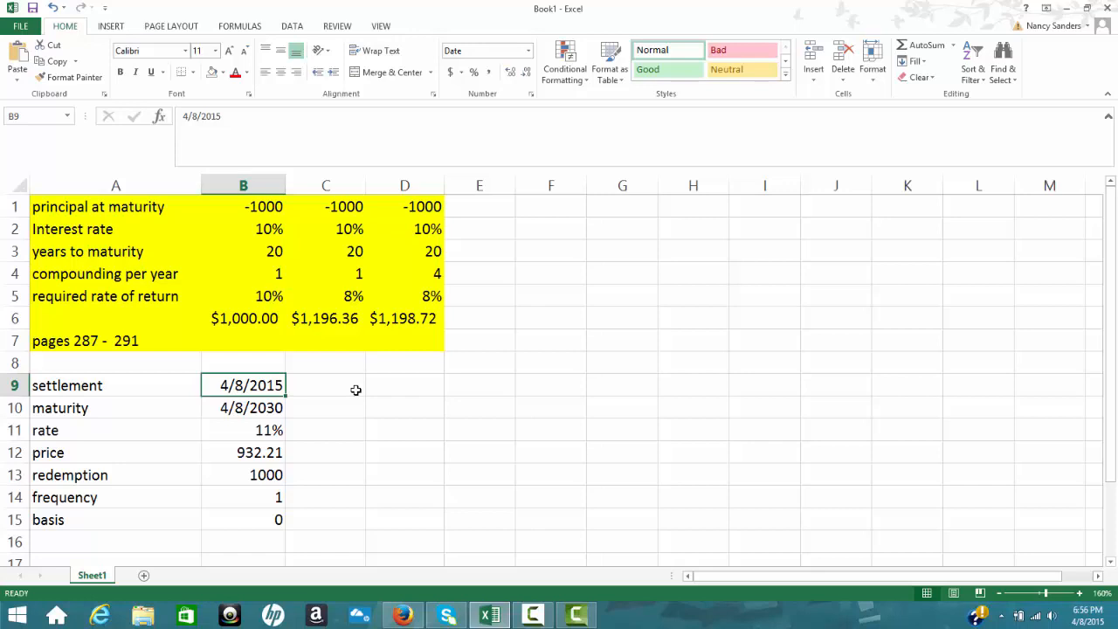
mouse_move(232, 430)
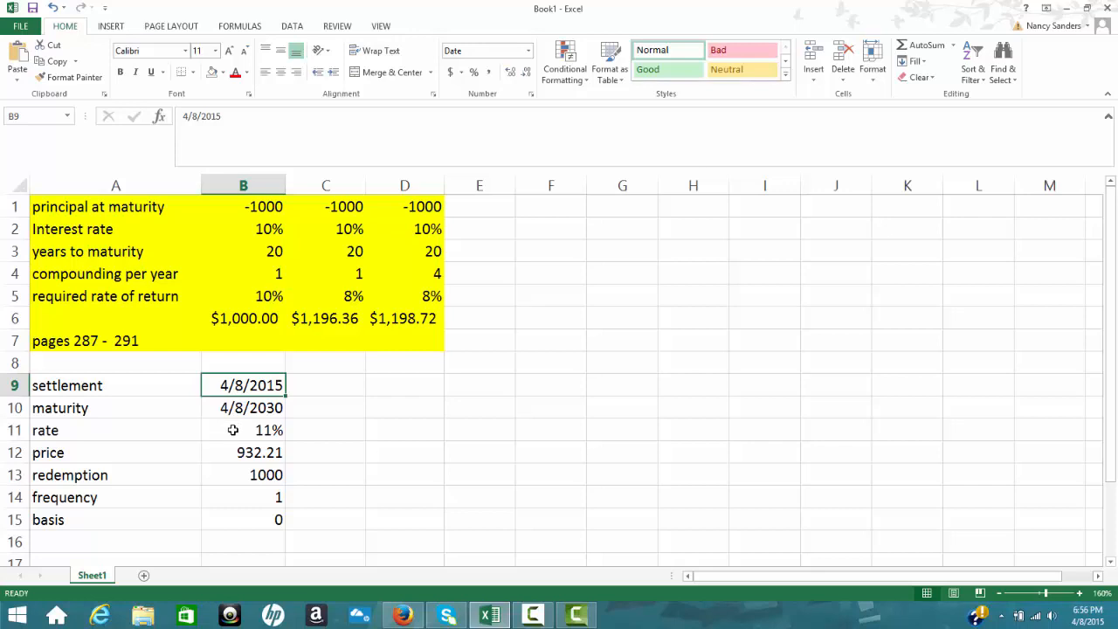
click(243, 429)
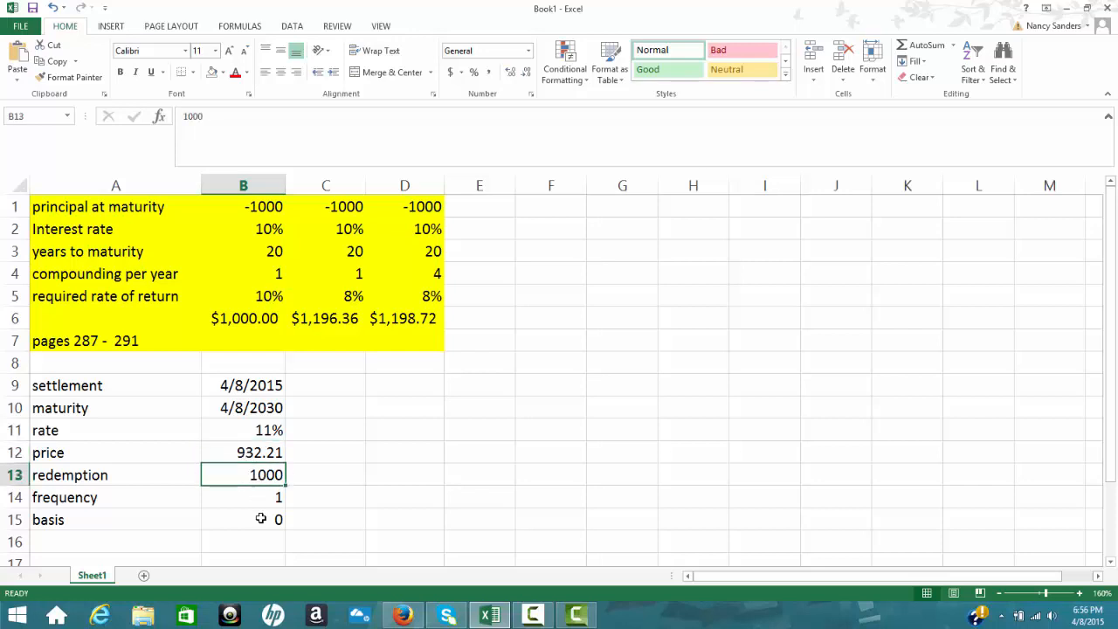
click(243, 496)
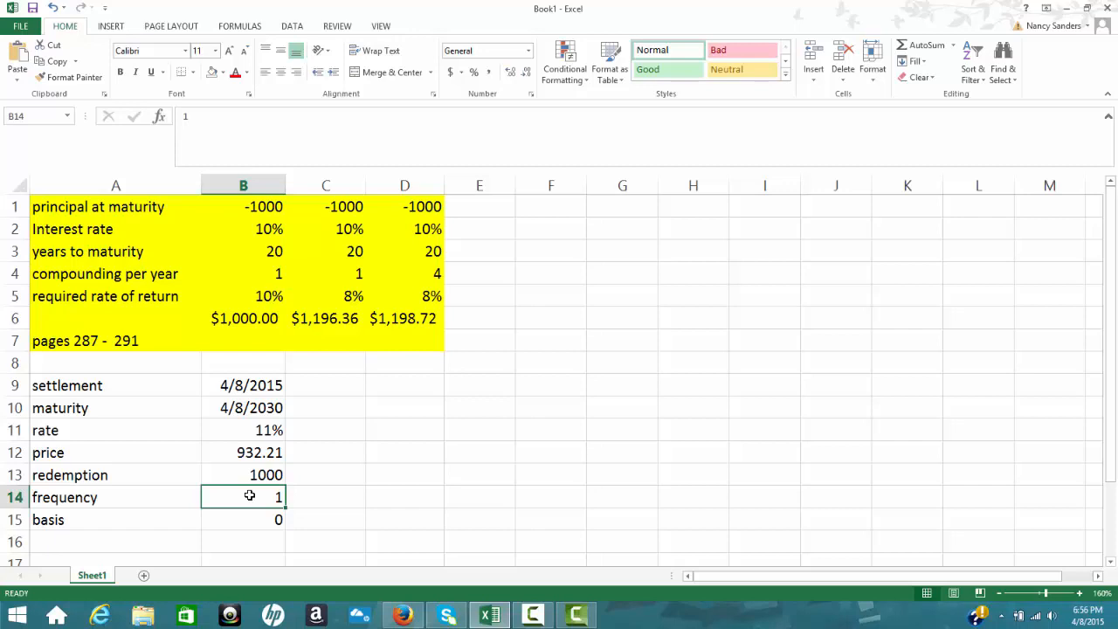
mouse_move(251, 521)
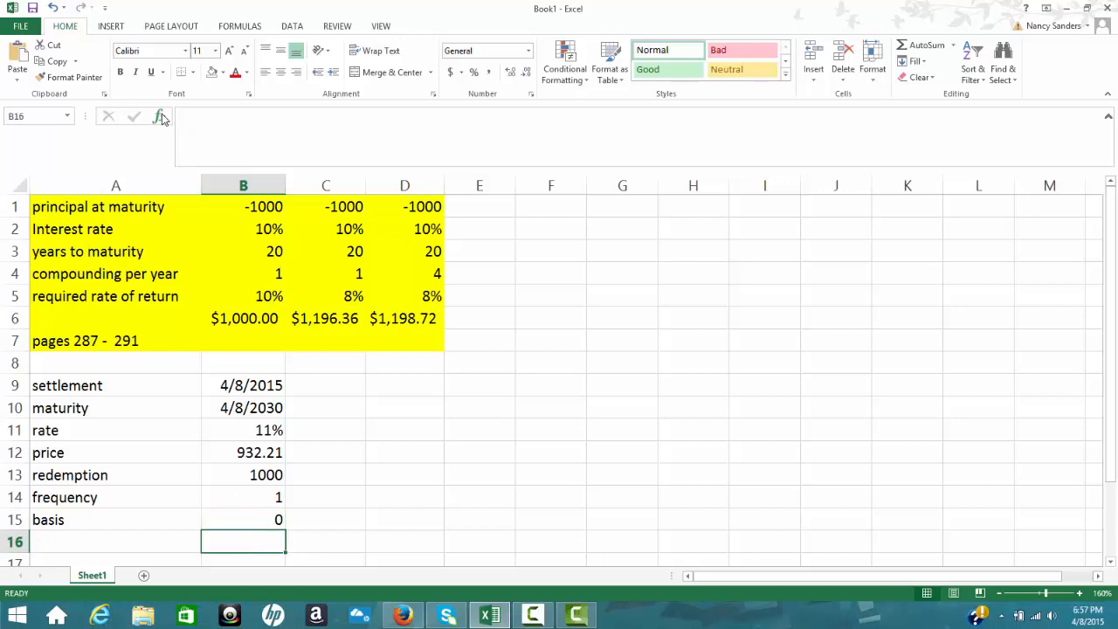
Step: Insert the Financial YIELD function into cell B16, ready for its arguments
click(159, 115)
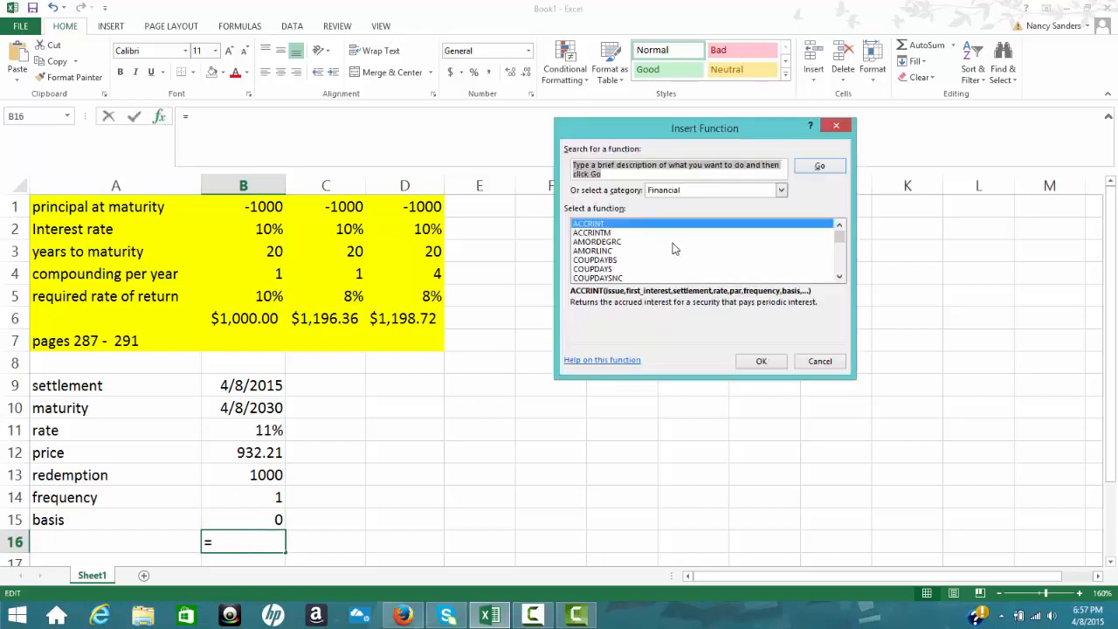
mouse_move(842, 243)
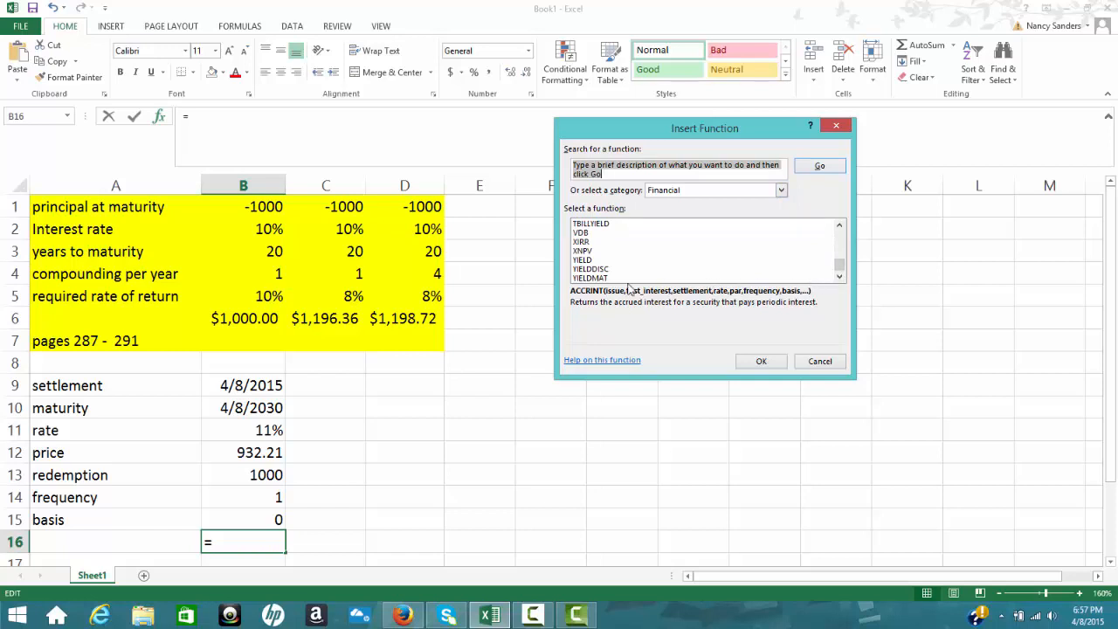
mouse_move(608, 288)
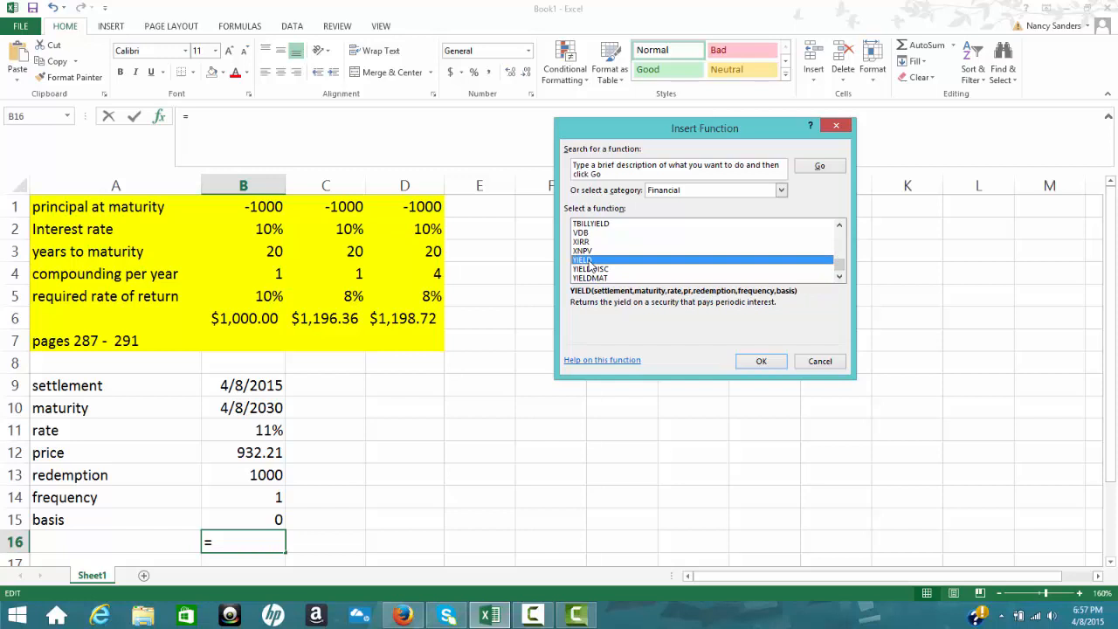
click(761, 360)
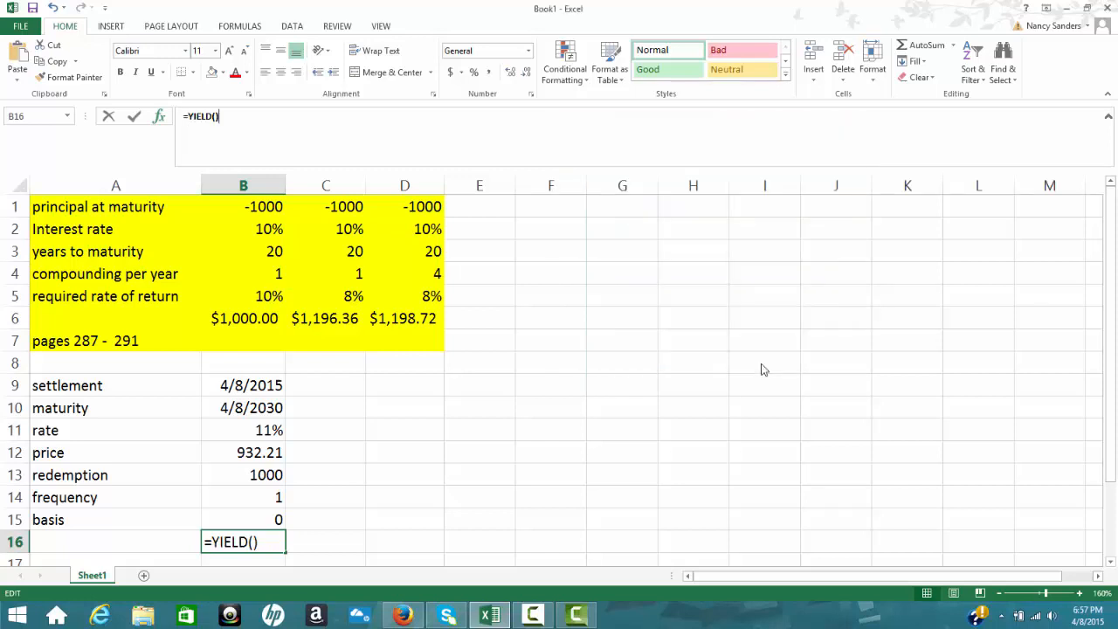
click(157, 115)
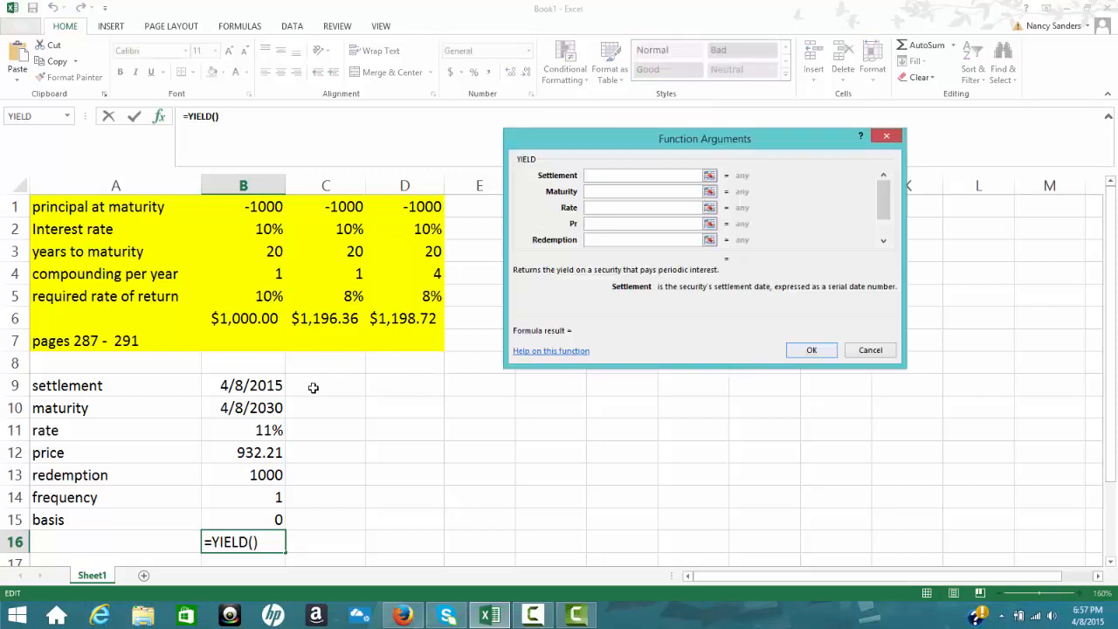
Step: Reference B9 as settlement, B10 as maturity and the 11% in B11 as rate
click(252, 386)
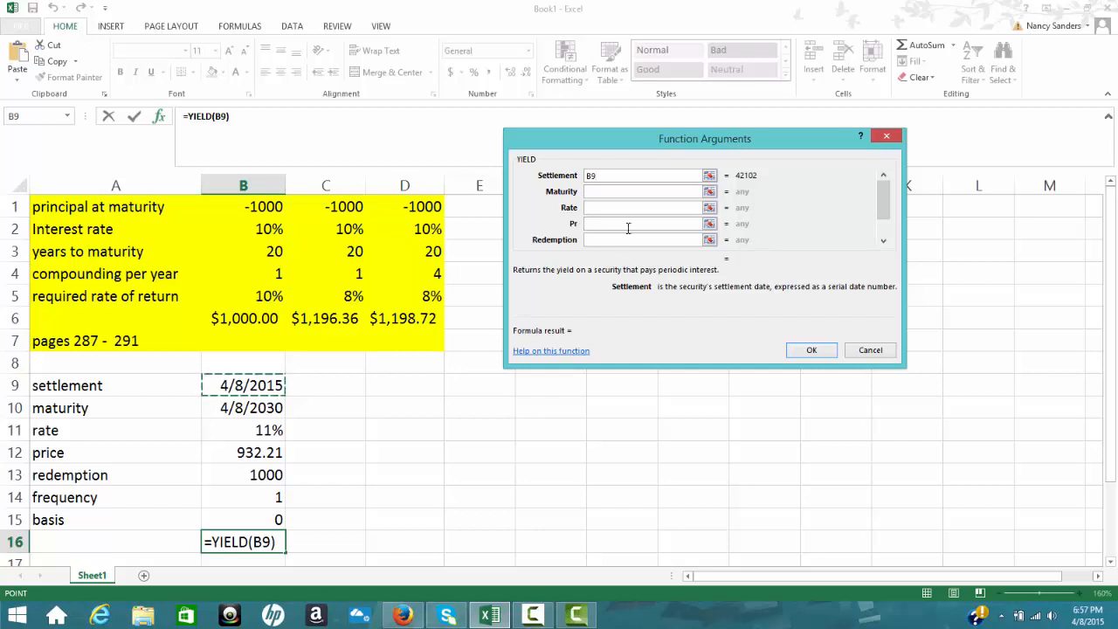
click(643, 190)
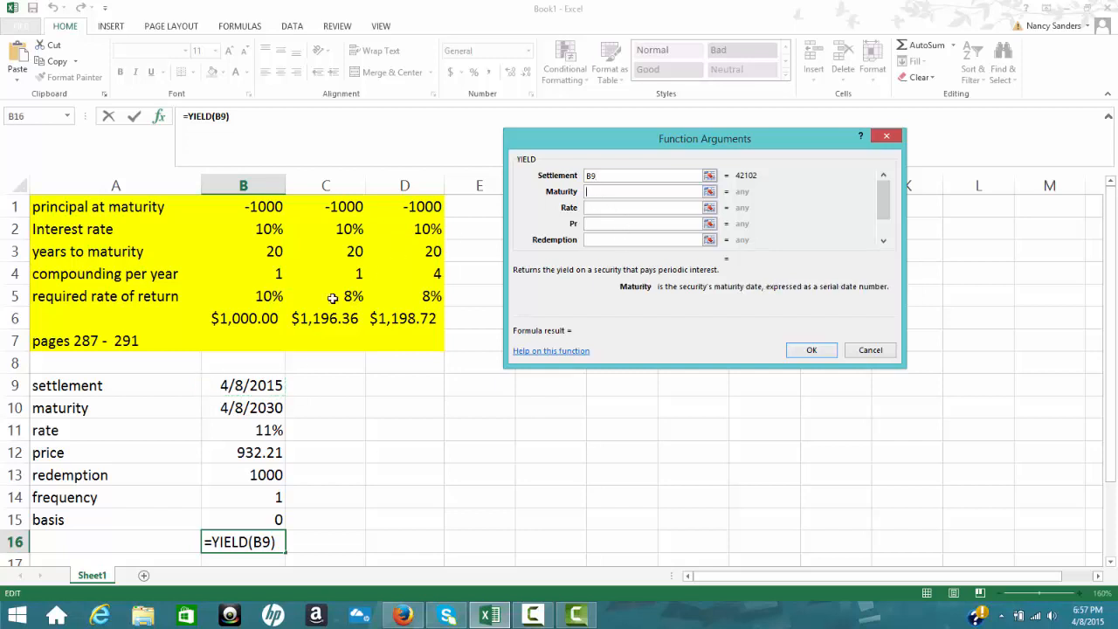
click(251, 408)
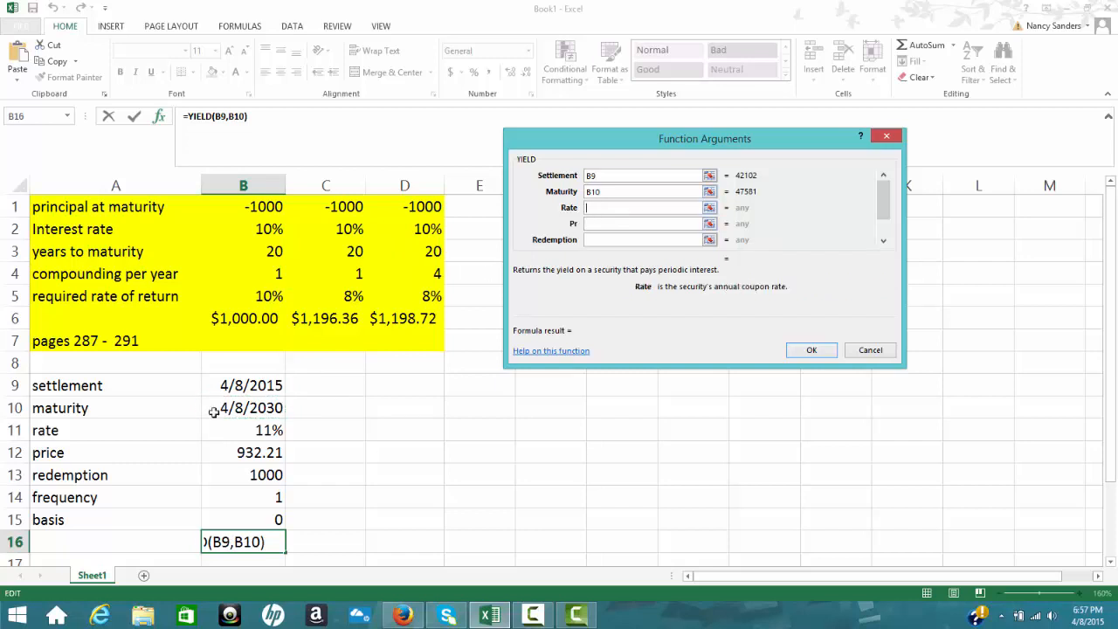
click(243, 430)
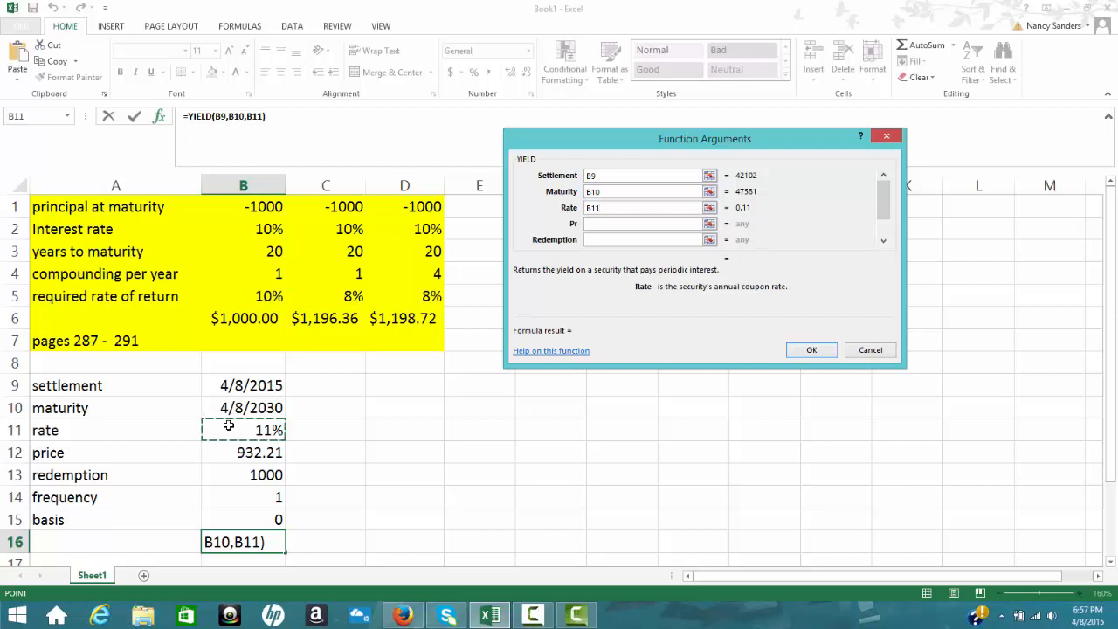
mouse_move(611, 237)
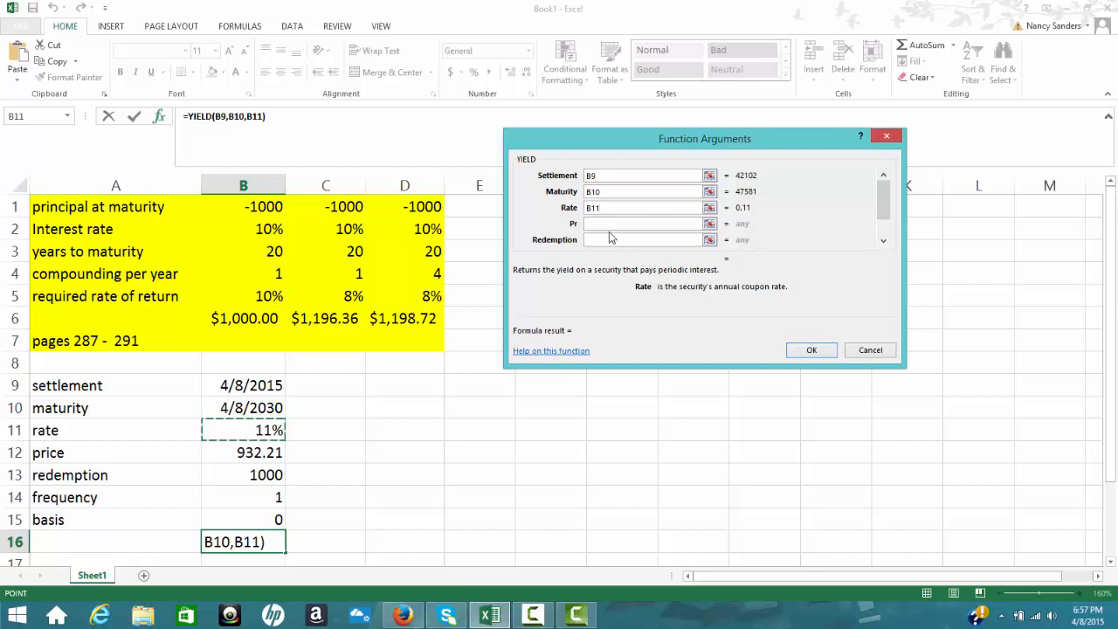
click(646, 224)
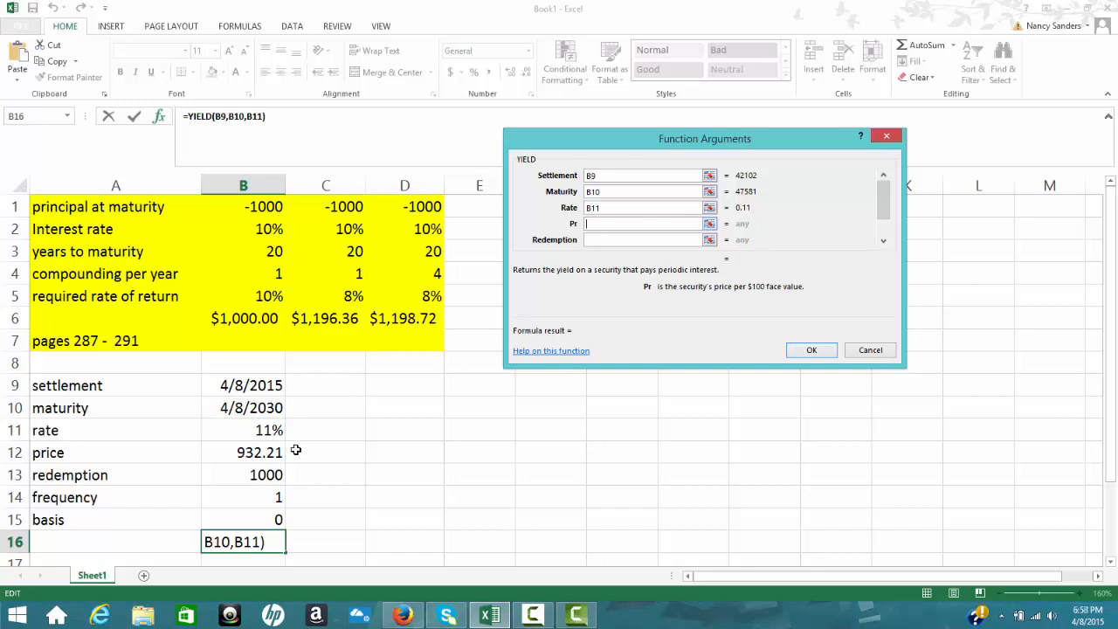
mouse_move(790, 304)
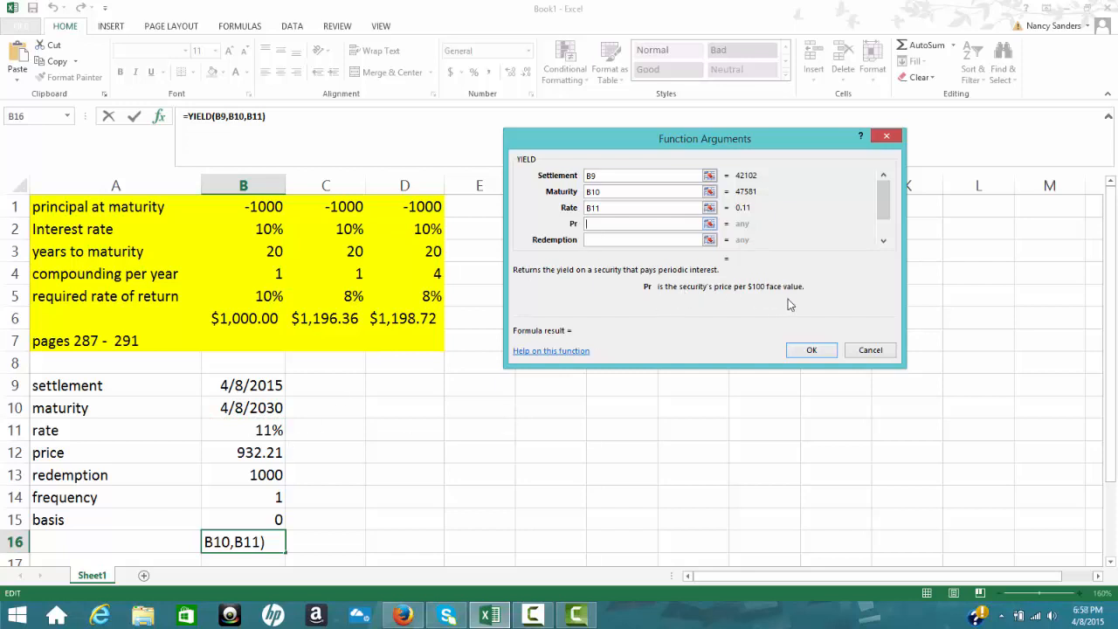
mouse_move(720, 300)
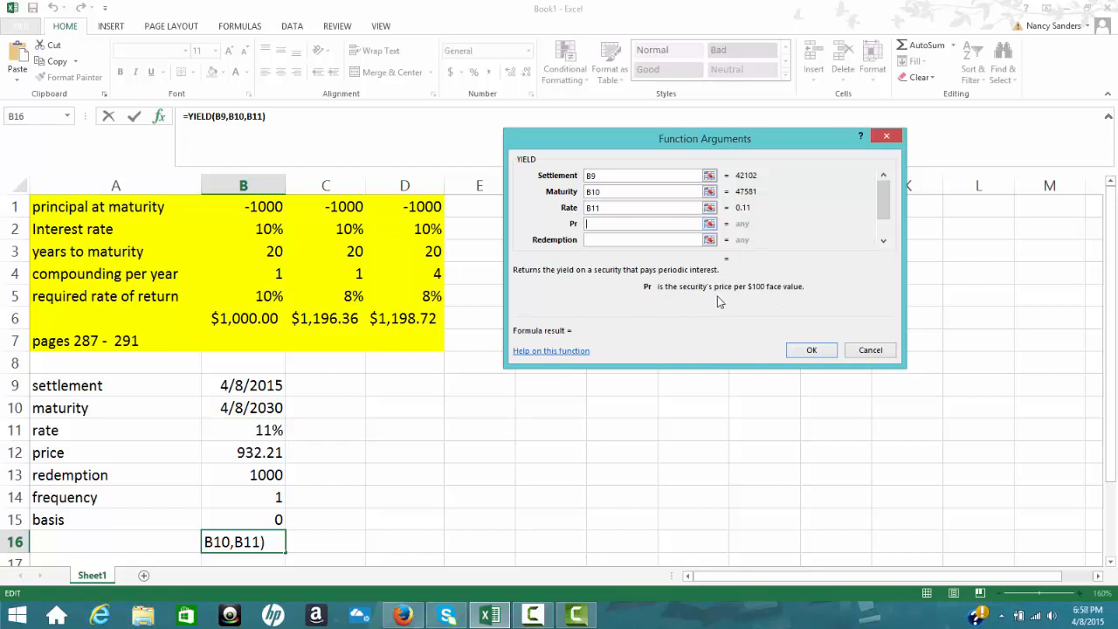
mouse_move(760, 300)
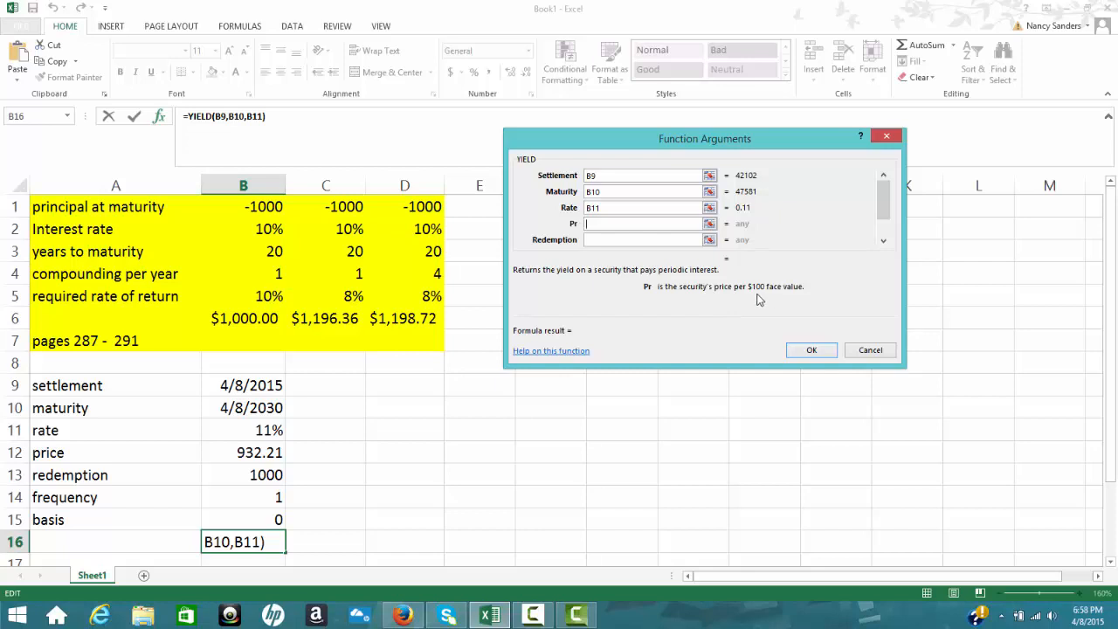
mouse_move(802, 300)
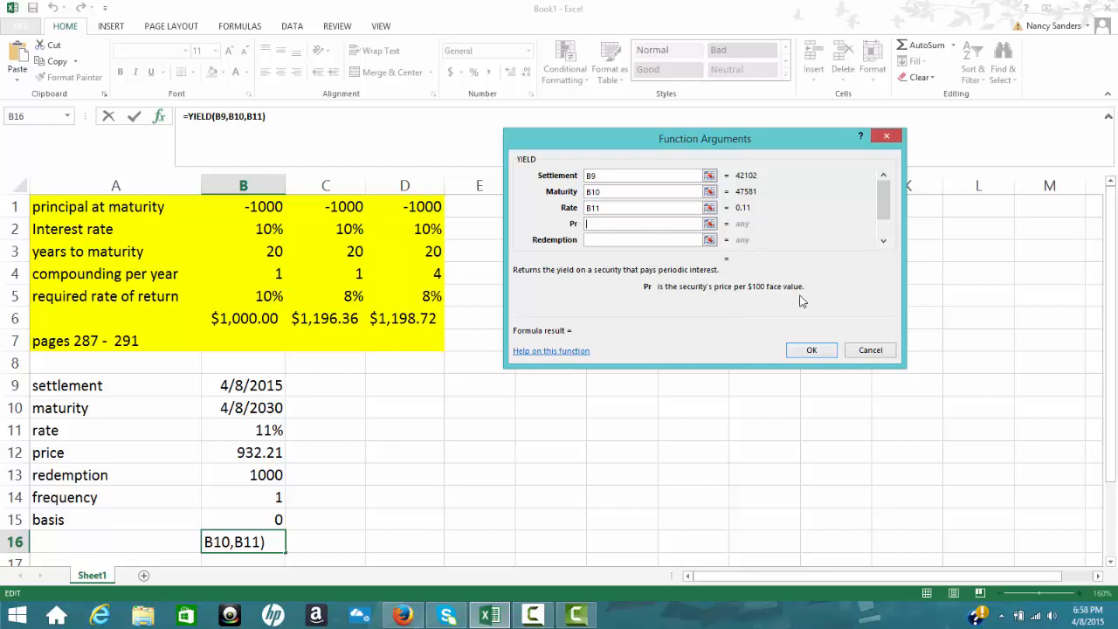
mouse_move(559, 391)
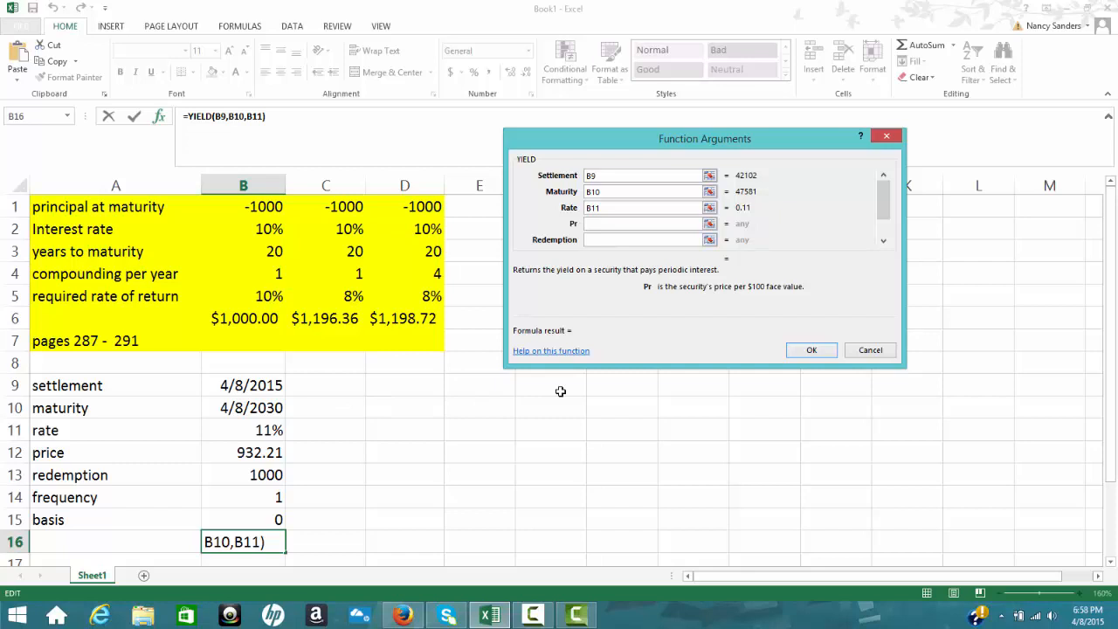
mouse_move(250, 458)
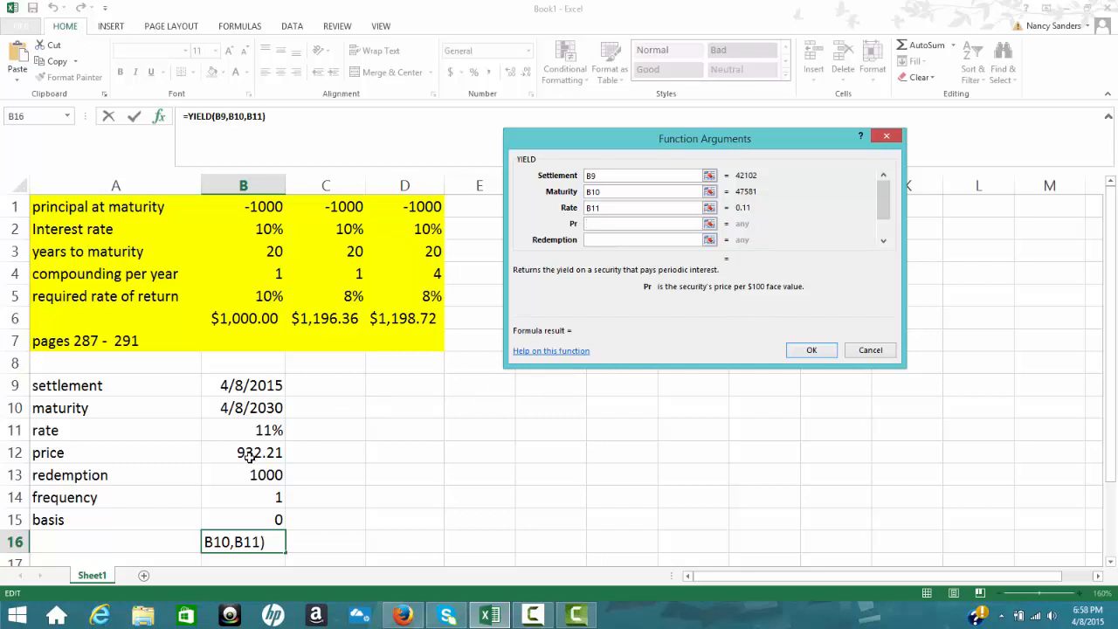
Step: Enter price as B12/10 and redemption as B13/10, scaled to per-100 face value
click(258, 452)
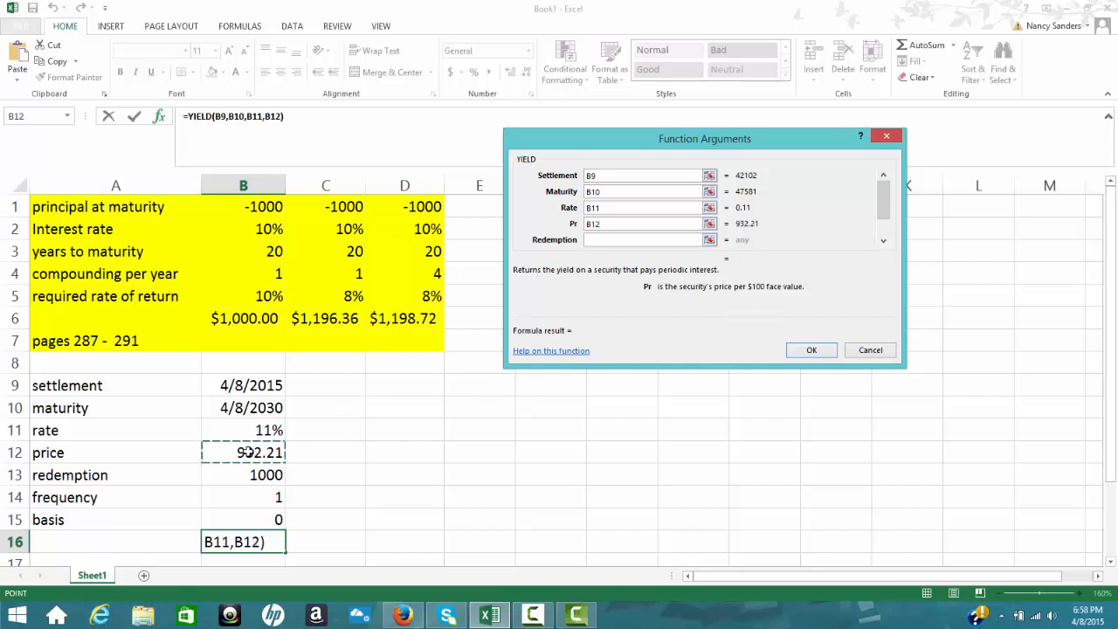
text(/10)
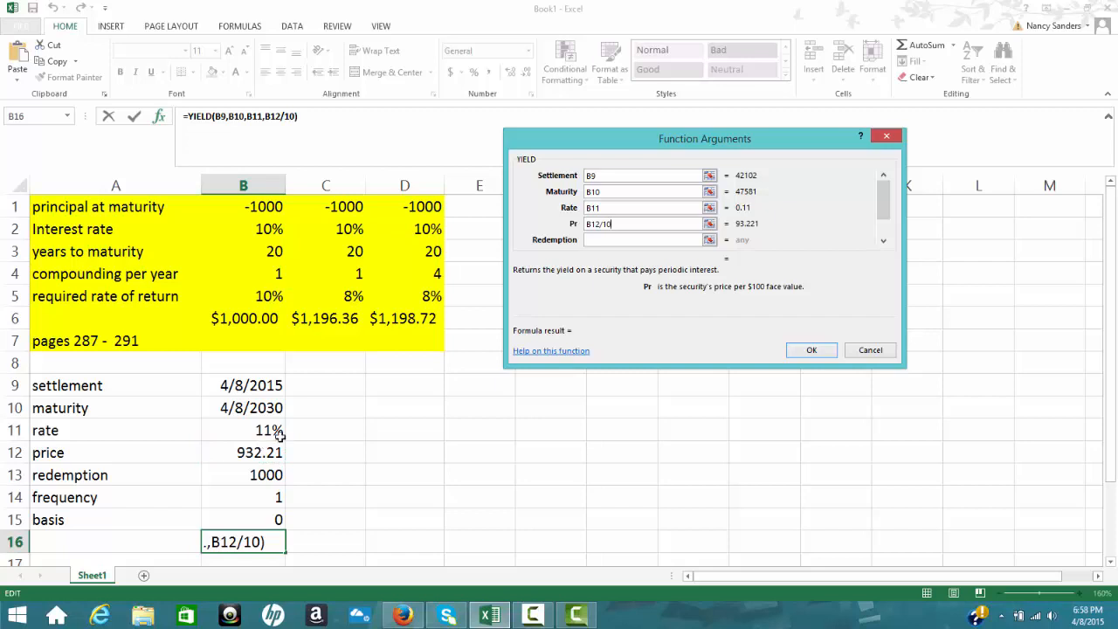
click(643, 240)
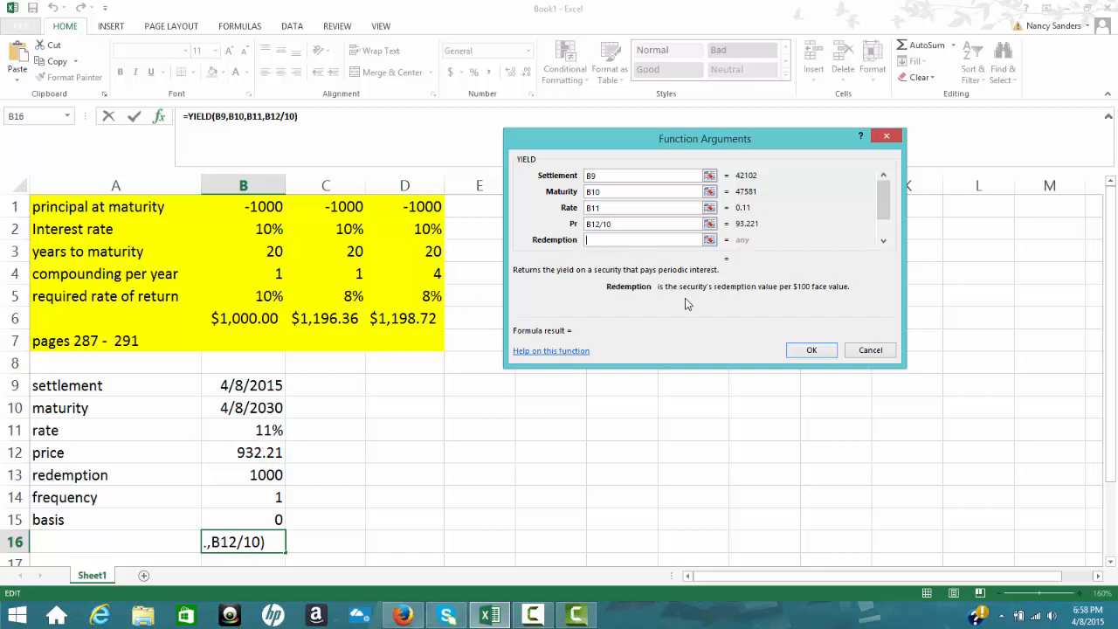
mouse_move(444, 409)
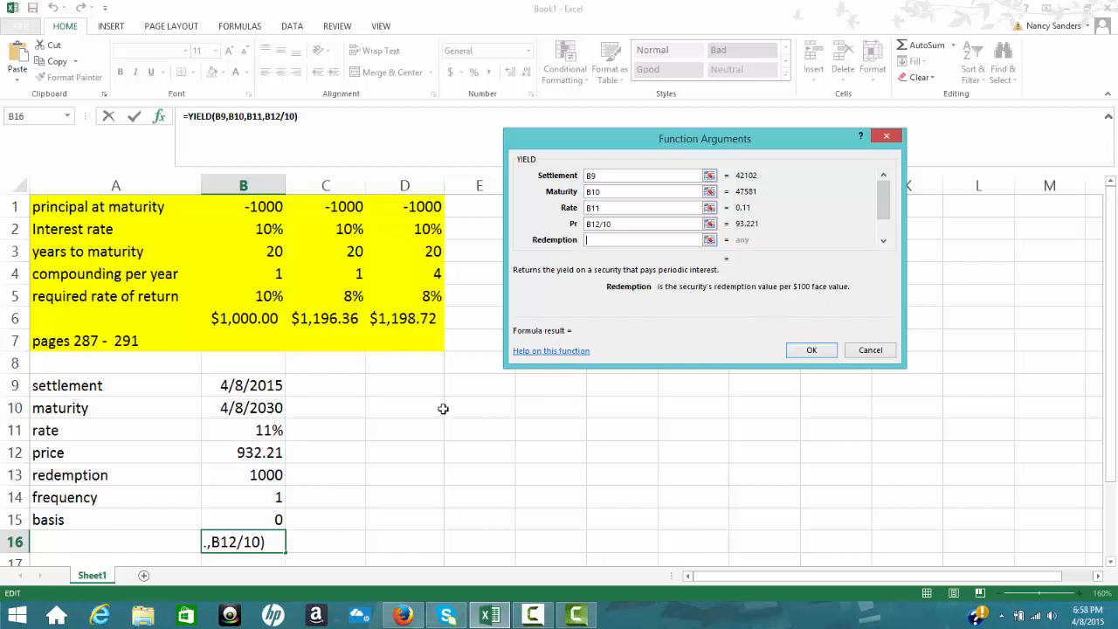
click(262, 475)
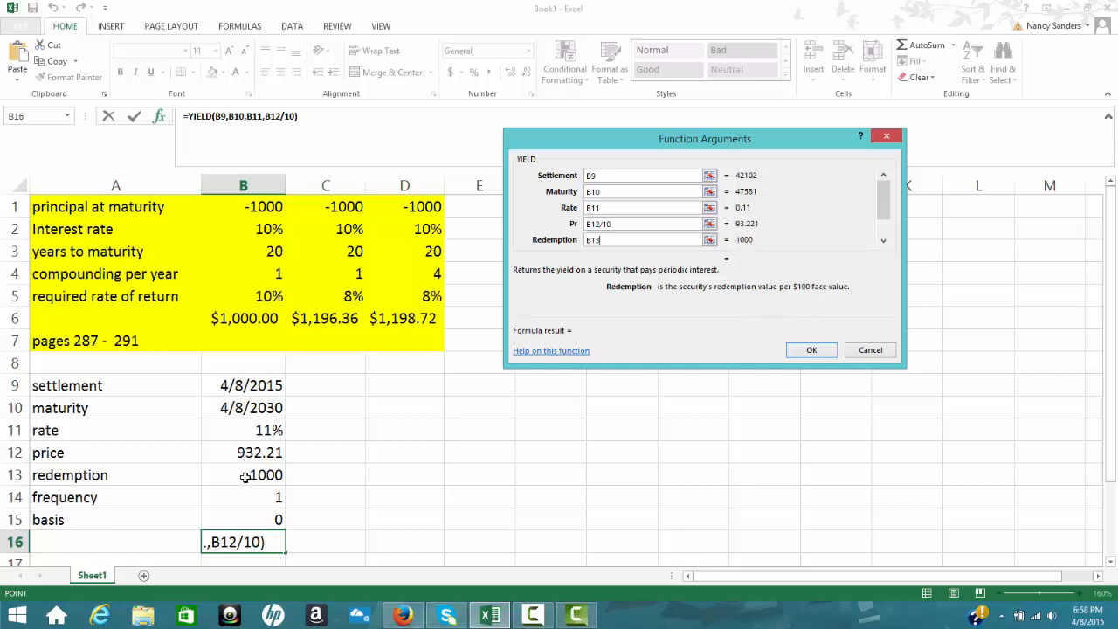
text(/10)
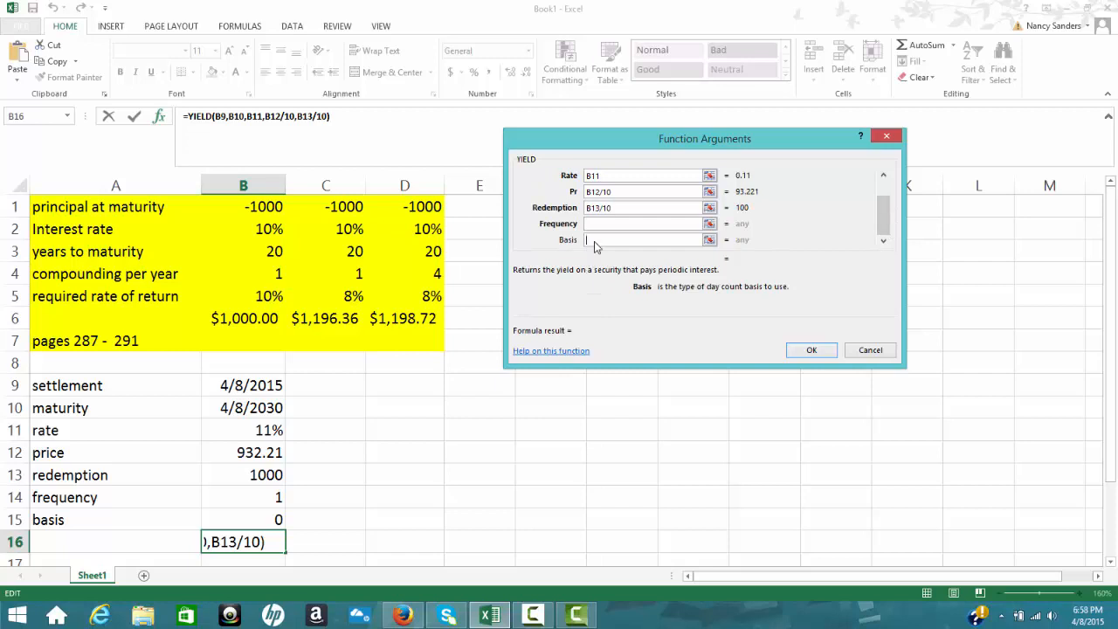
Step: Use B14 as frequency and confirm, so B16 returns the yield 0.1199506
click(643, 224)
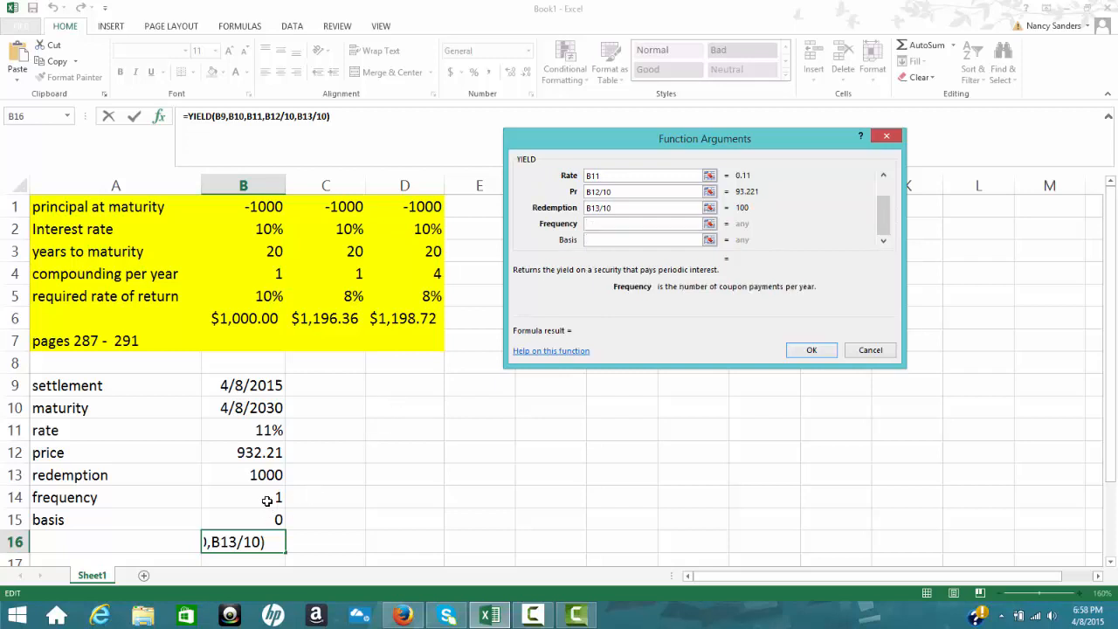
click(243, 496)
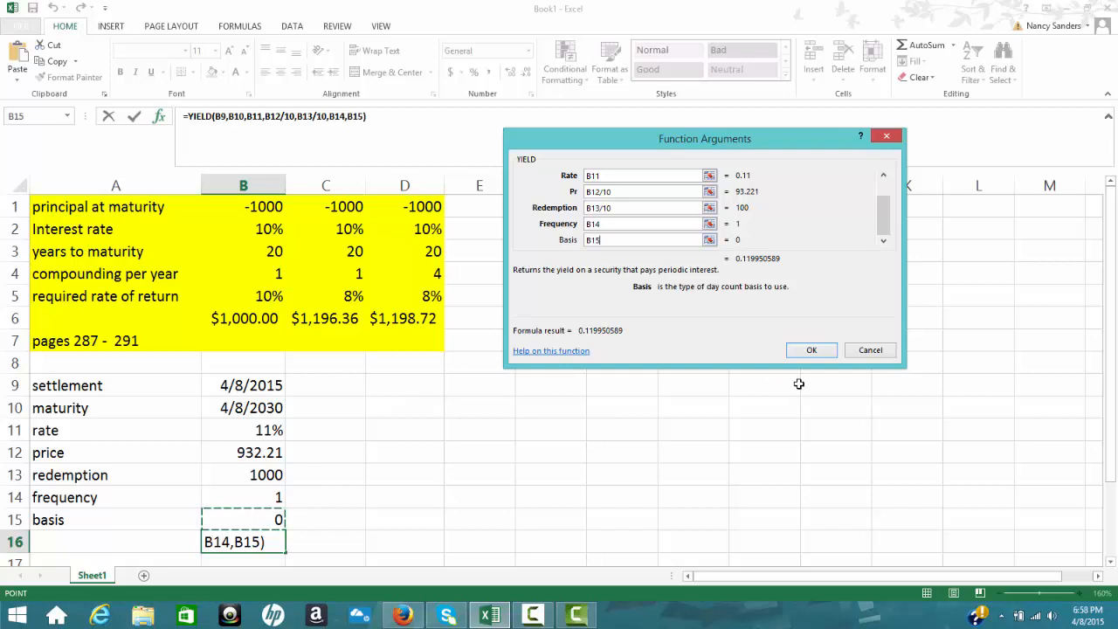
click(811, 350)
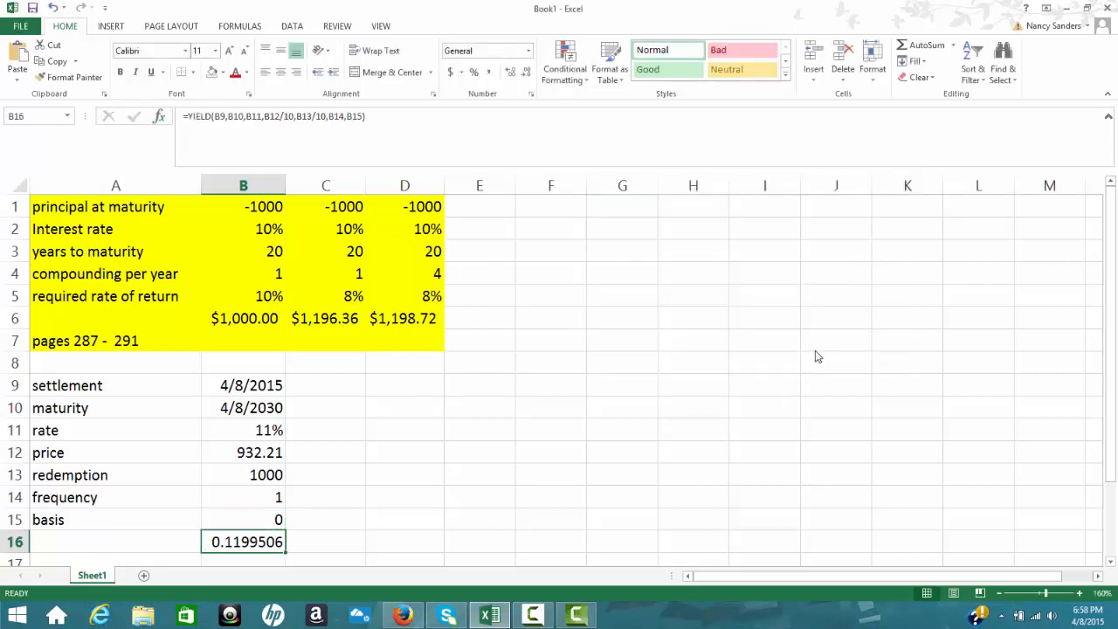